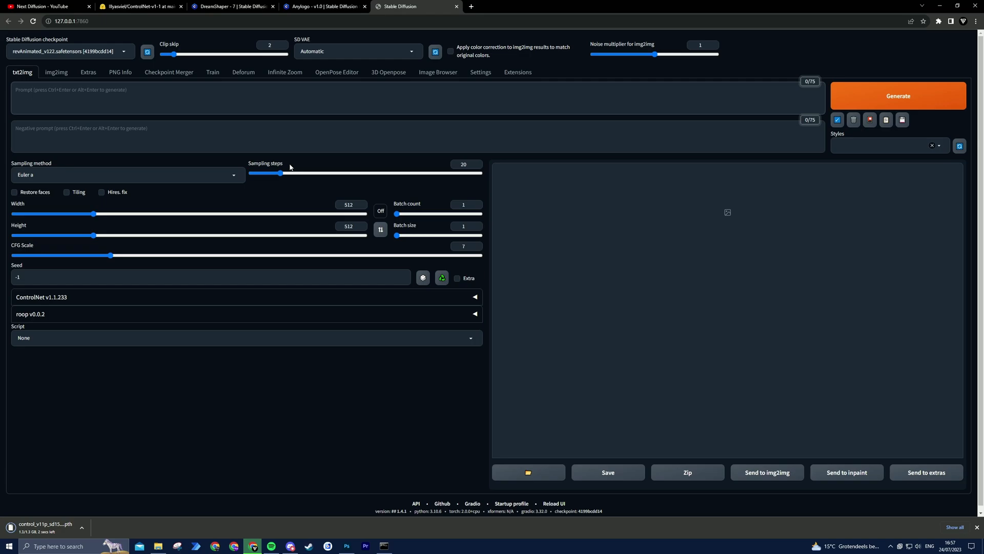
# Open the Hugging Face ControlNet-v1-1 file list to get control_v11p_sd15_lineart.pth
pyautogui.click(140, 6)
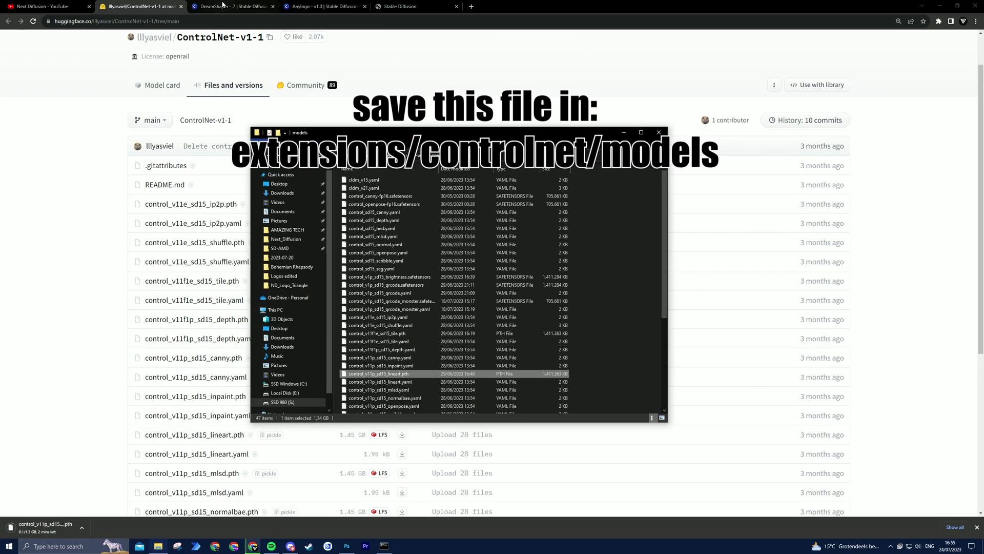
# View the Civitai DreamShaper model page and its Download button
pyautogui.click(233, 6)
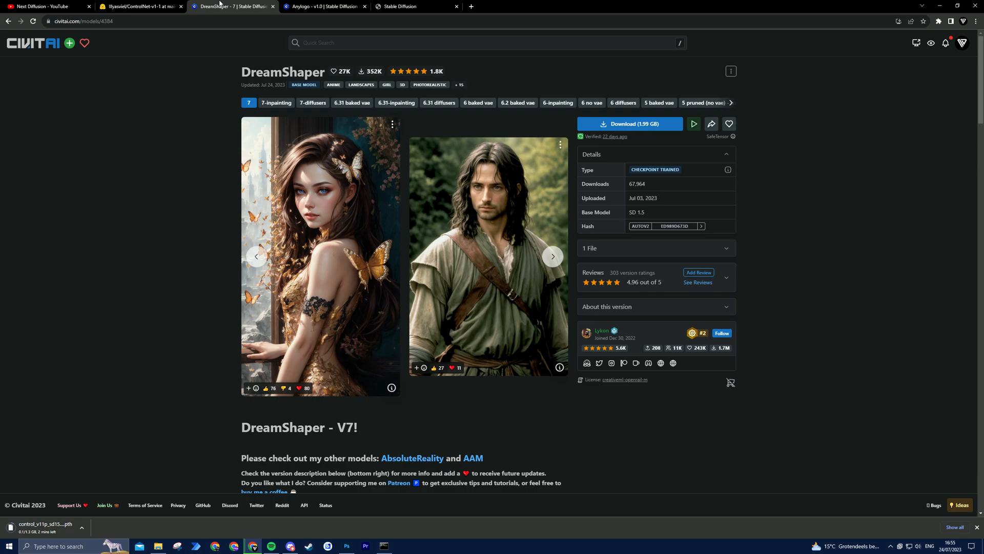
pyautogui.doubleClick(283, 71)
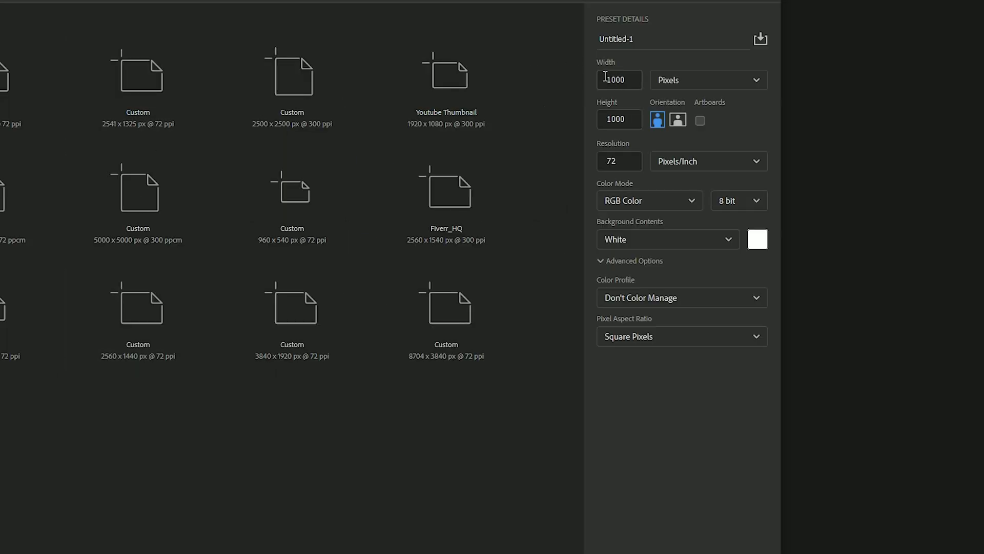
# Make a 1000 × 1000 px canvas and add a 3 px black stroke to the text
pyautogui.click(619, 120)
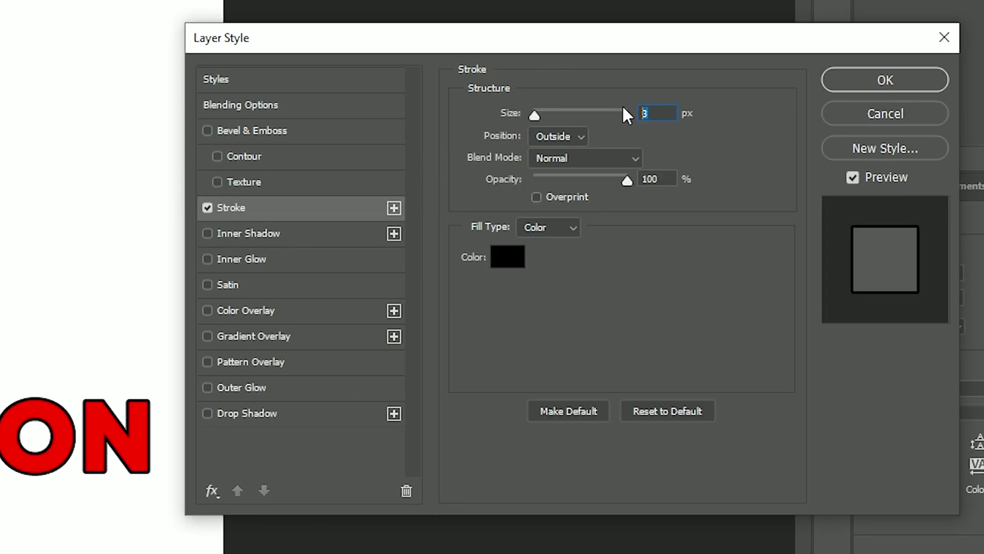
pyautogui.click(884, 80)
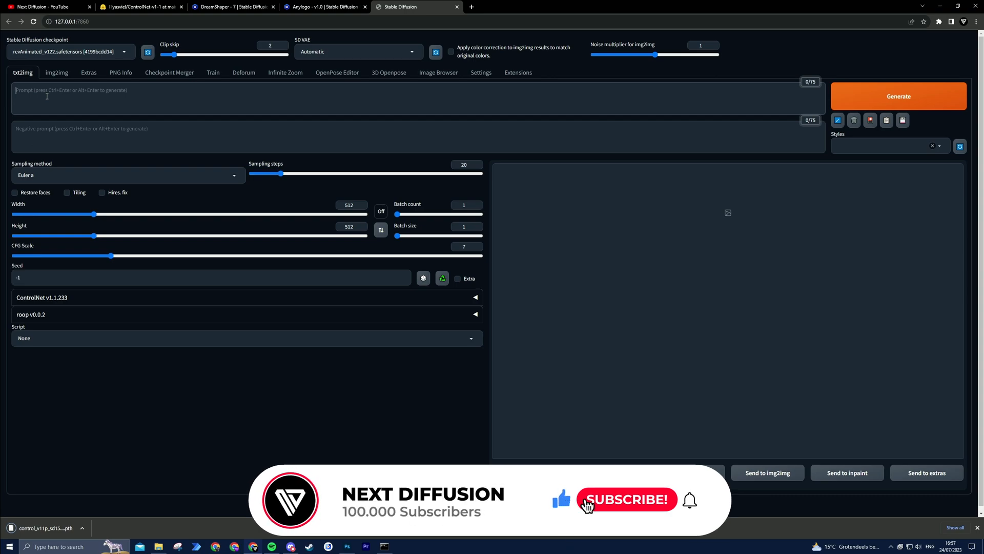
# Enter the txt2img prompt 'logo, (LAVA, volcano, :1.2), white background, simple background'
pyautogui.click(624, 500)
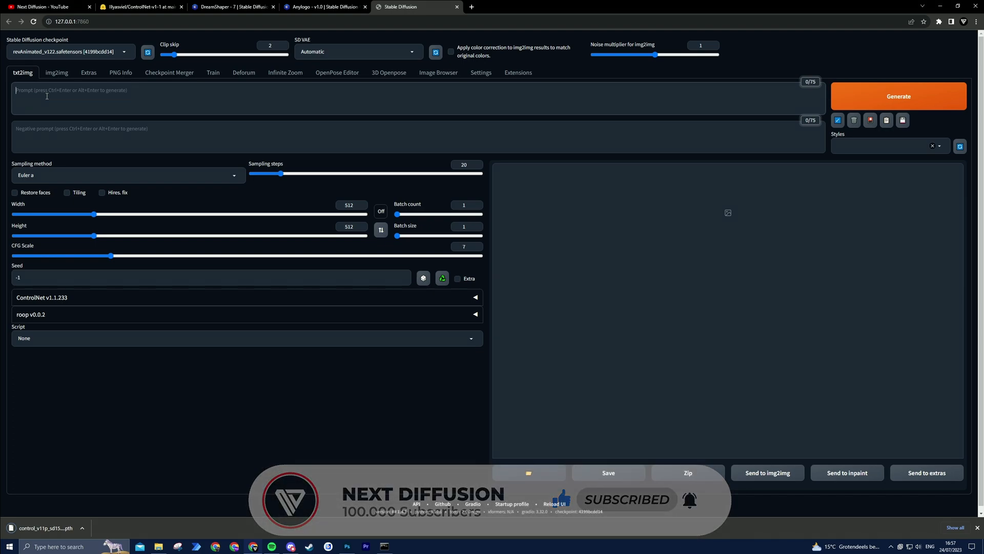
pyautogui.write('logo, (LAVA, volcano, :1.2), white background,simple background, positive and negative space masterpiece, best quality, high quality, highres,')
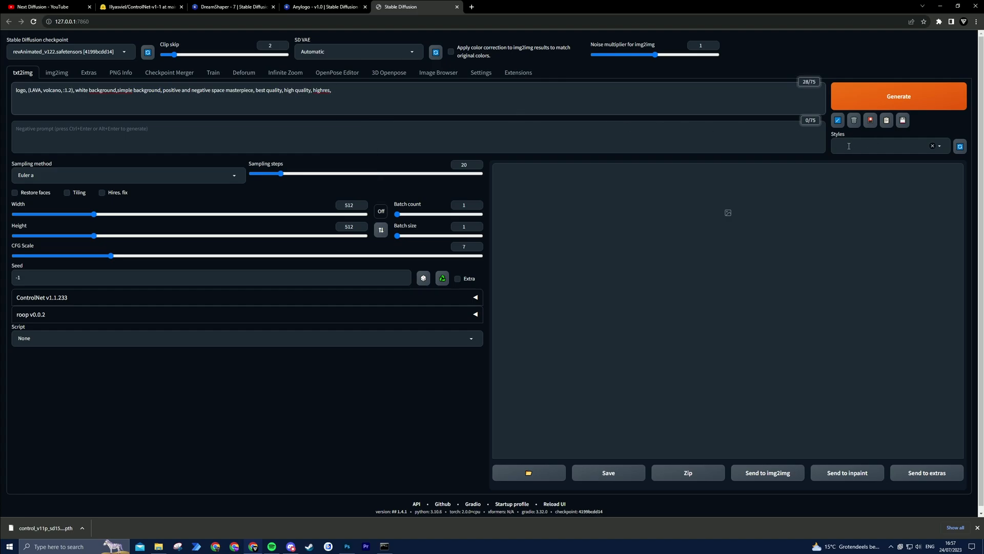
pyautogui.moveTo(870, 120)
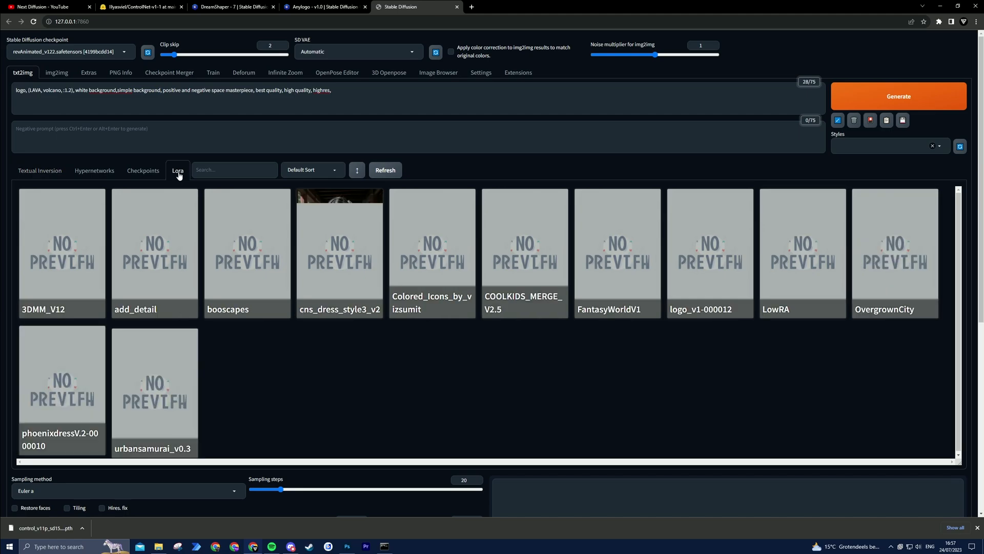
# Add the logo_v1 LoRA, choose dreamshaper_6BakedVae, and sample with DPM++ 2M Karras
pyautogui.click(710, 251)
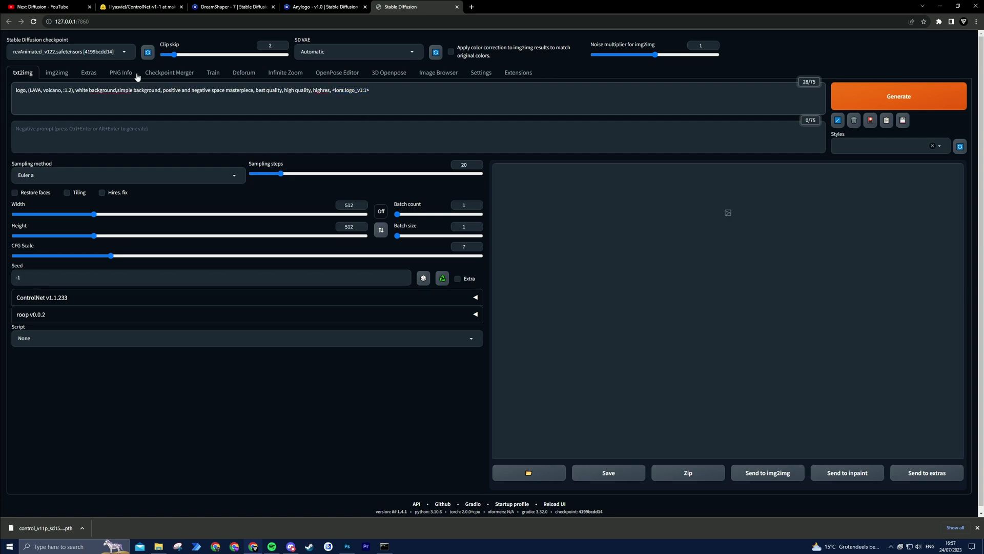
pyautogui.click(69, 52)
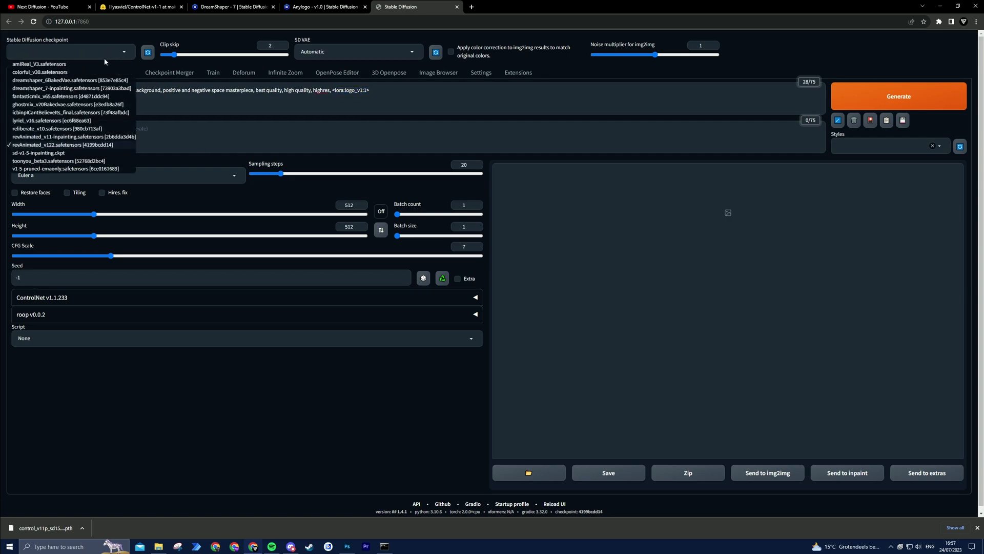
pyautogui.moveTo(59, 80)
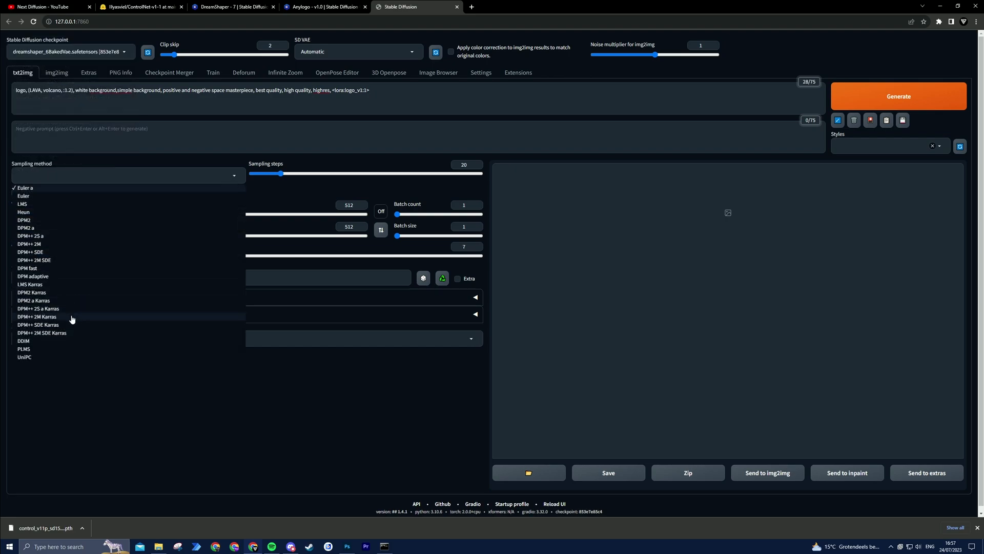
pyautogui.click(37, 316)
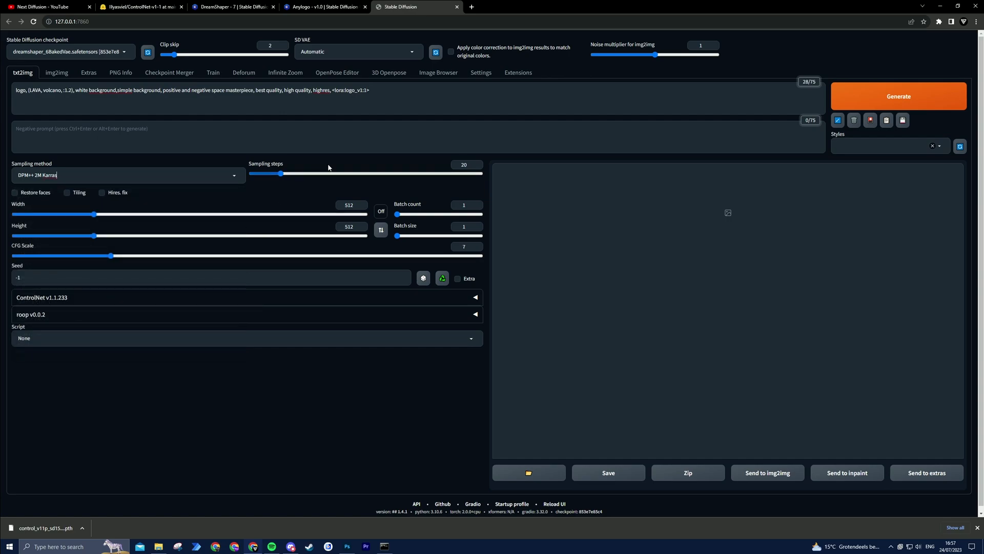
# Use 25 sampling steps and ControlNet Lineart with the invert preprocessor
pyautogui.click(464, 165)
pyautogui.write('25')
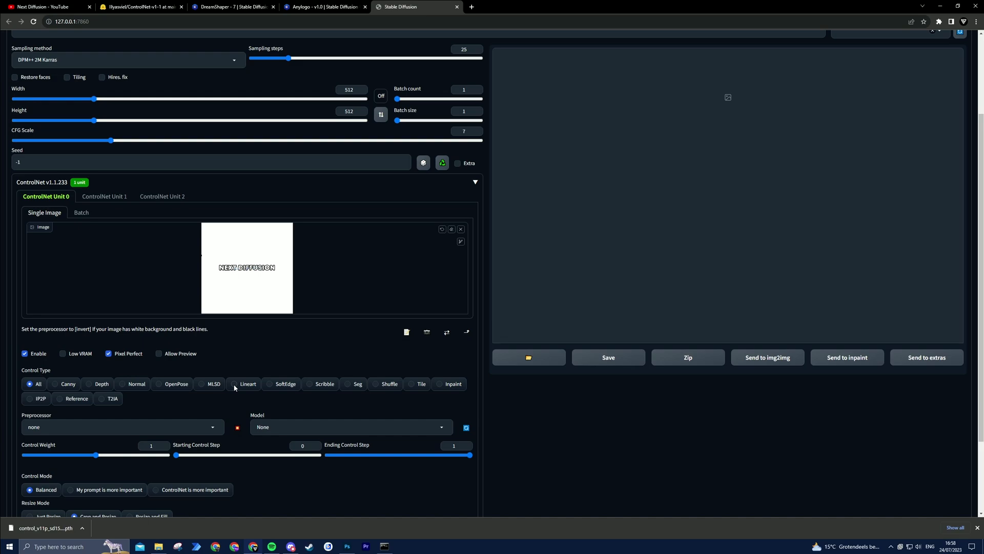
pyautogui.click(249, 384)
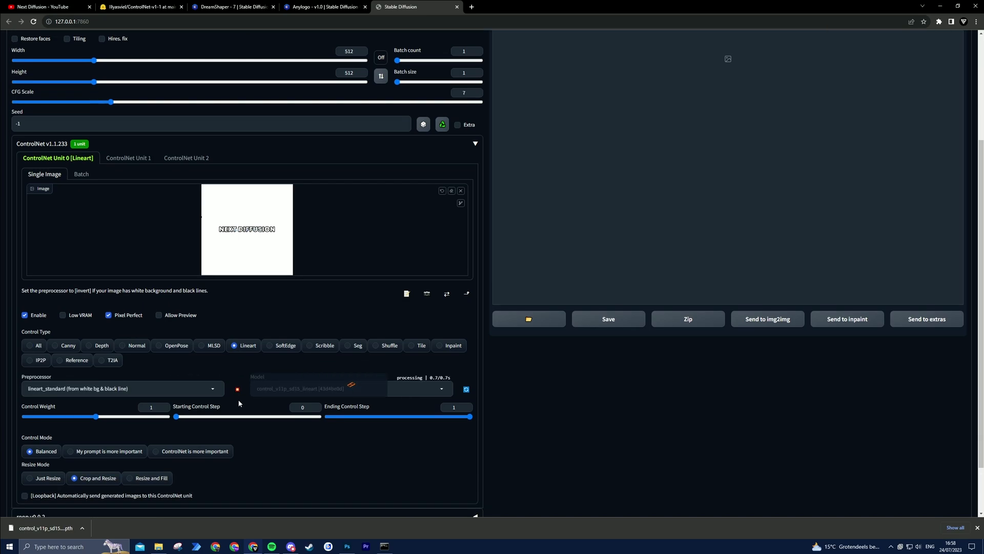
pyautogui.click(119, 389)
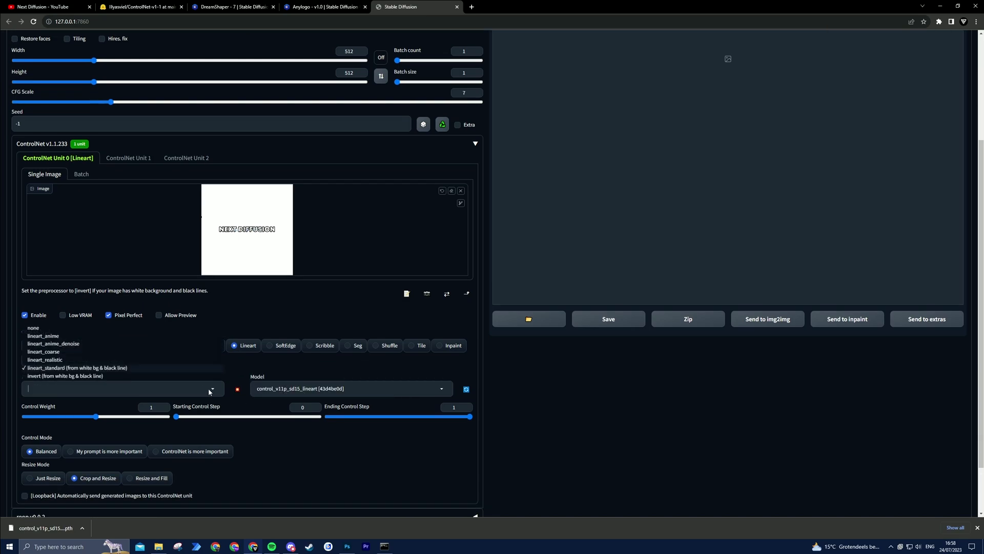
pyautogui.moveTo(51, 380)
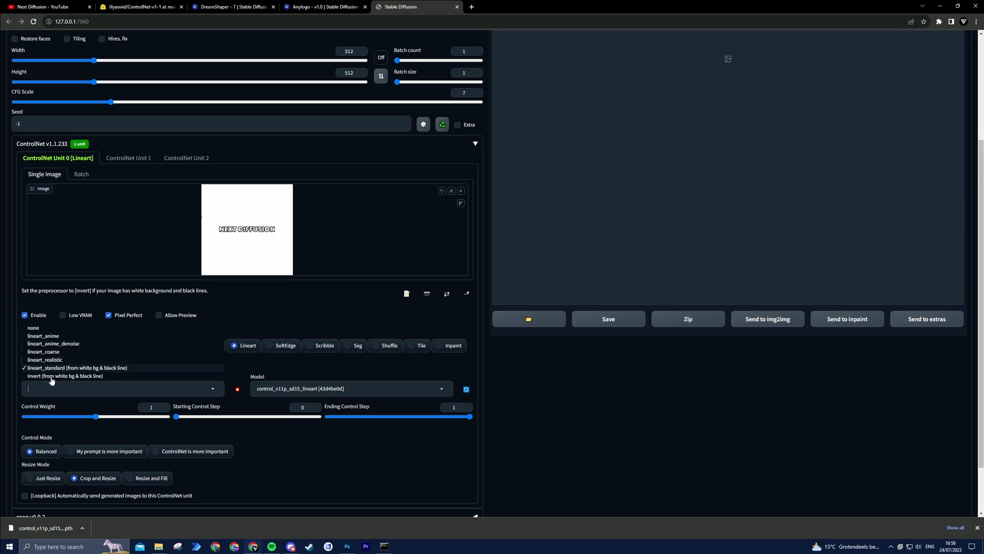
pyautogui.click(65, 375)
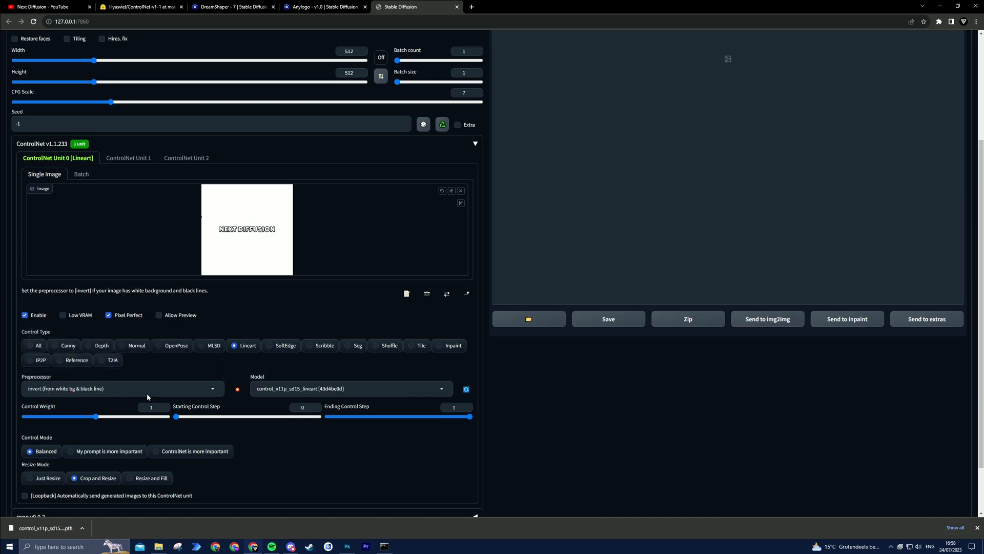
pyautogui.moveTo(141, 375)
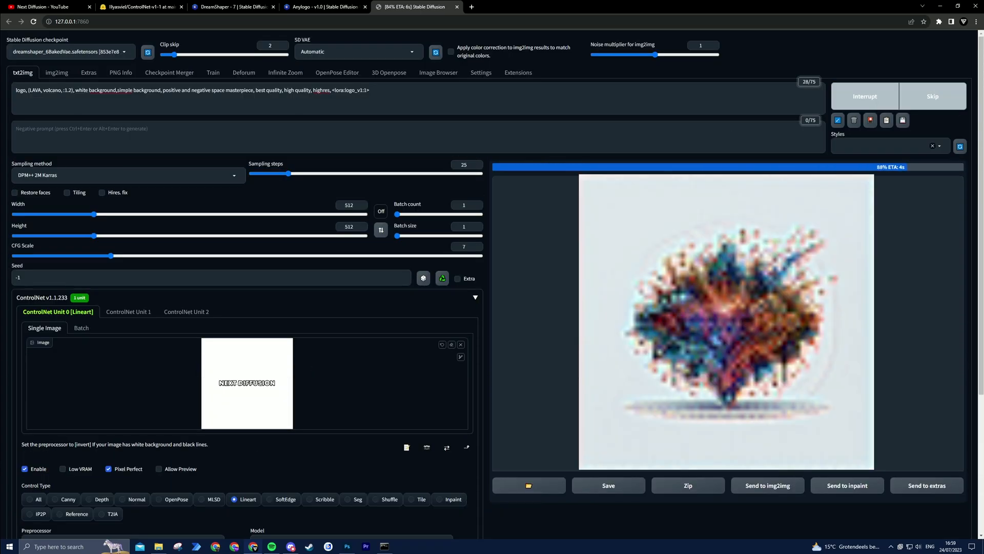
# Raise the ControlNet control weight, regenerate the NEXT DIFFUSION logo, and send it to img2img
pyautogui.scroll(-3)
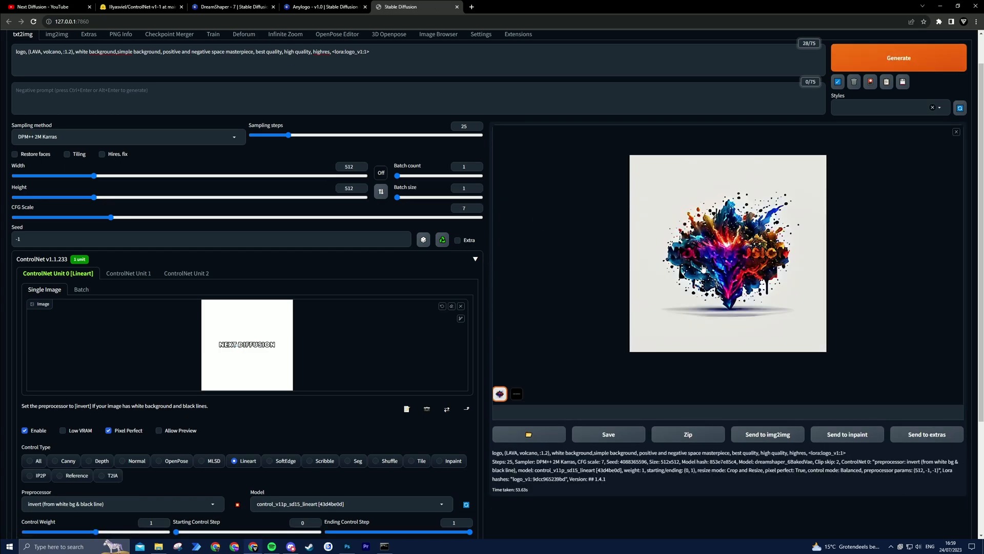
pyautogui.scroll(-3)
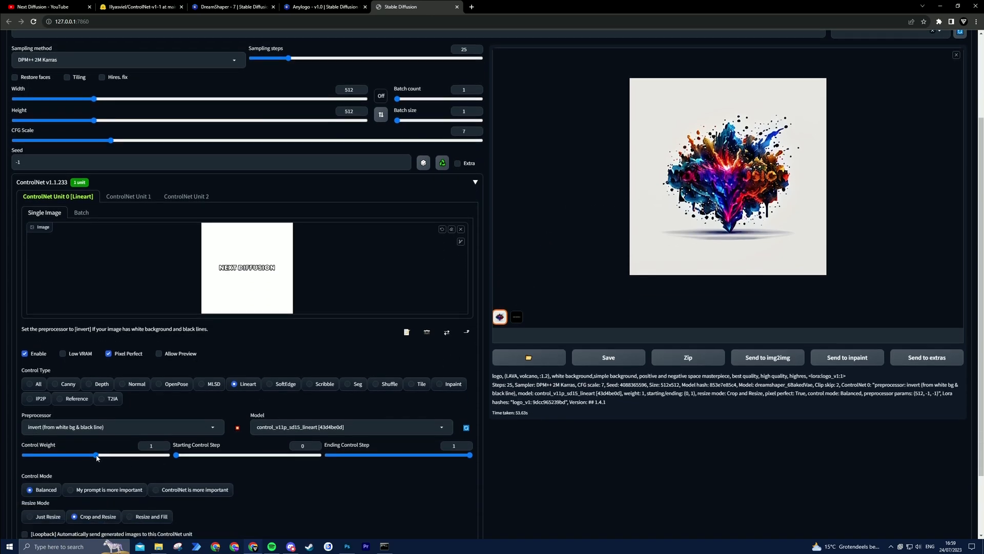
pyautogui.moveTo(96, 454); pyautogui.dragTo(120, 454)
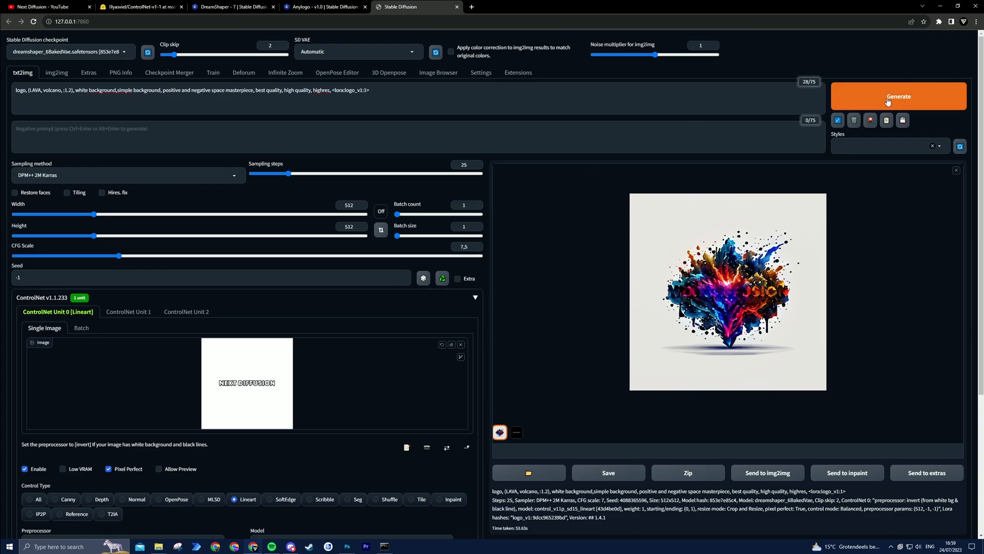
pyautogui.click(899, 96)
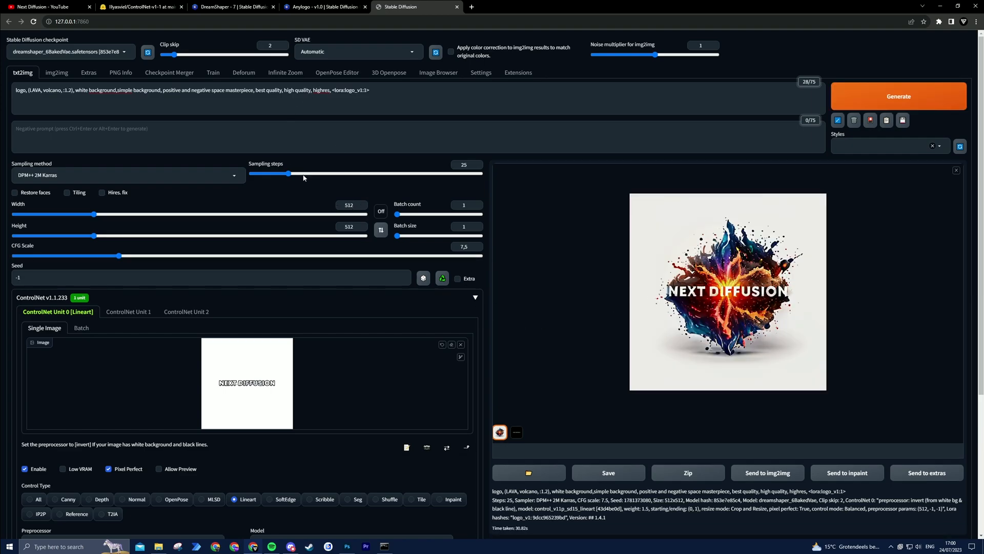
pyautogui.moveTo(767, 472)
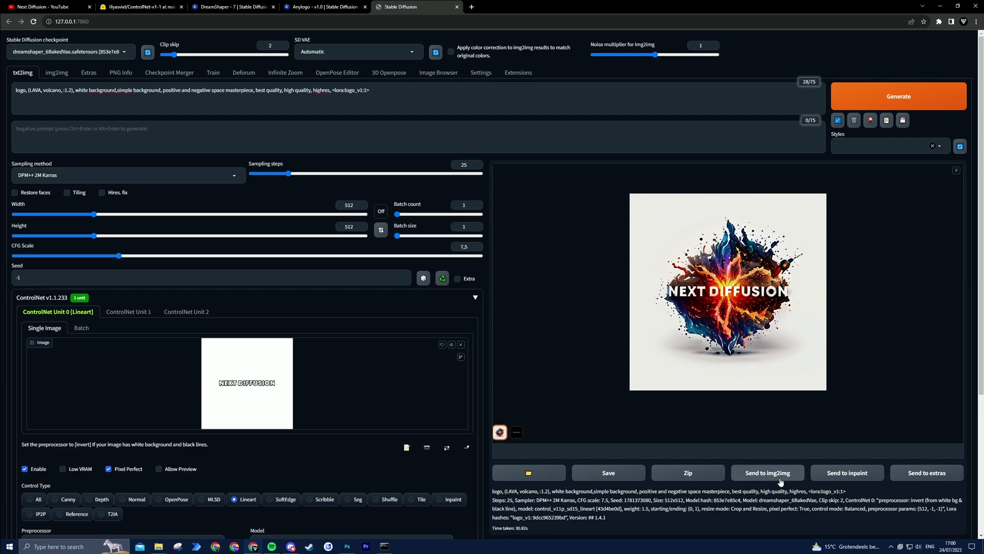
pyautogui.click(56, 72)
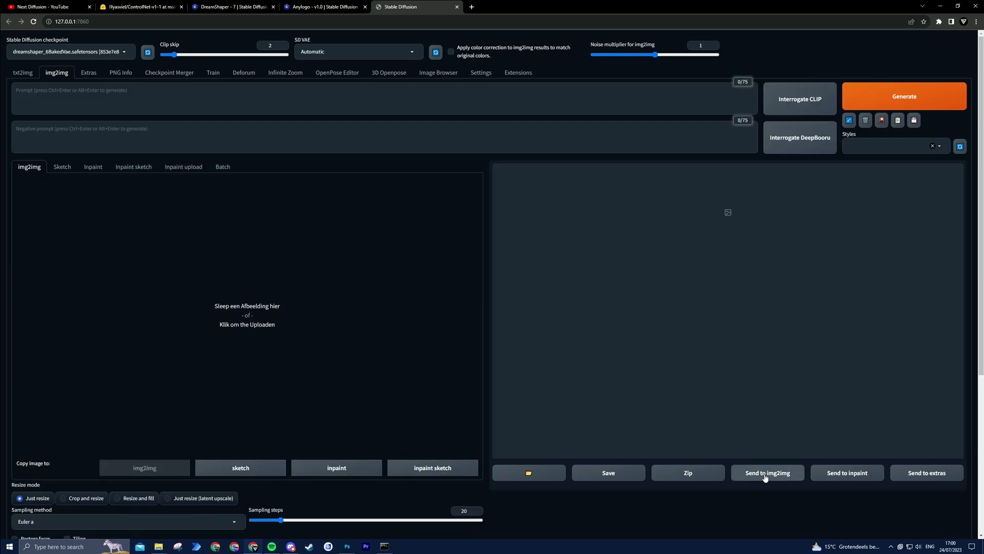
# Choose DPM++ 2M Karras, denoising strength 0.2 and the Ultimate SD upscale script
pyautogui.click(767, 473)
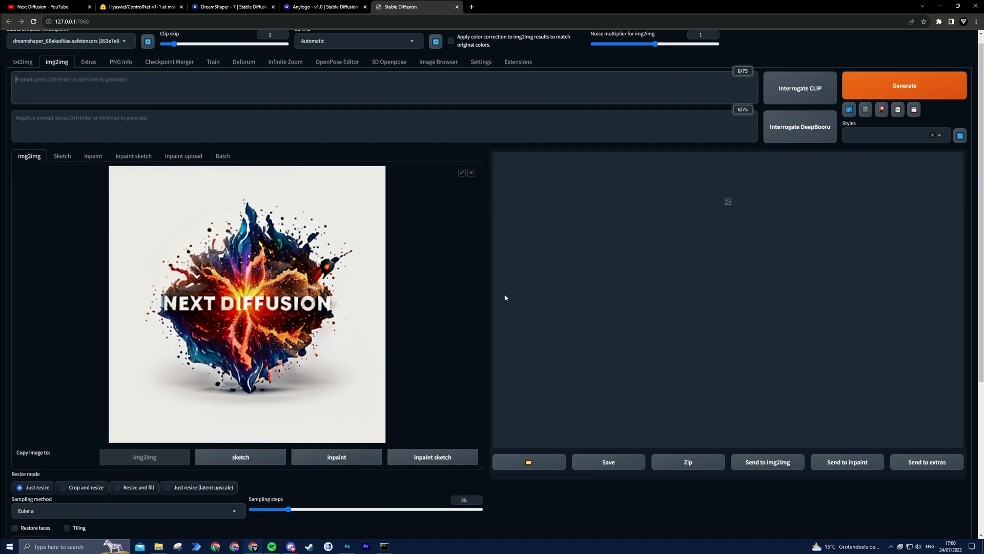
pyautogui.scroll(-3)
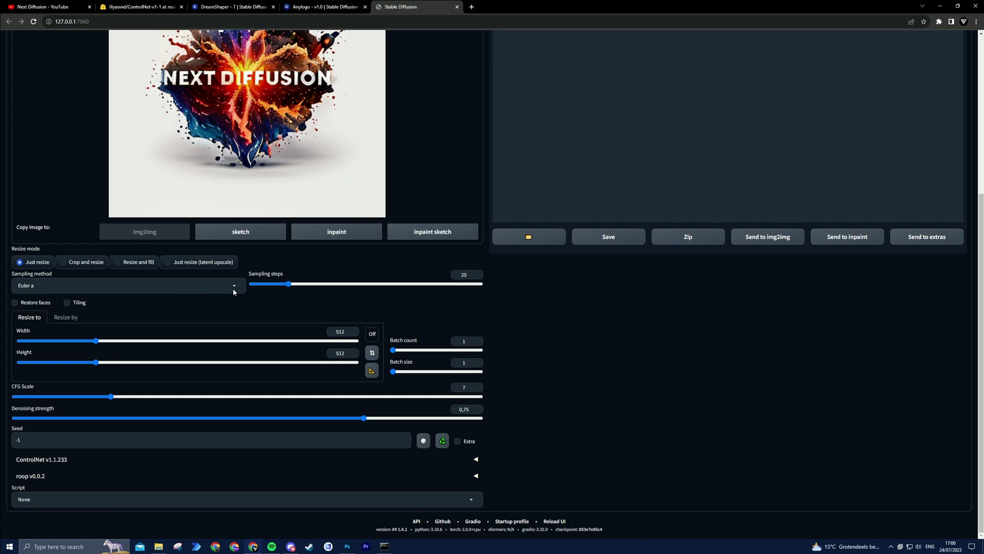
pyautogui.click(126, 285)
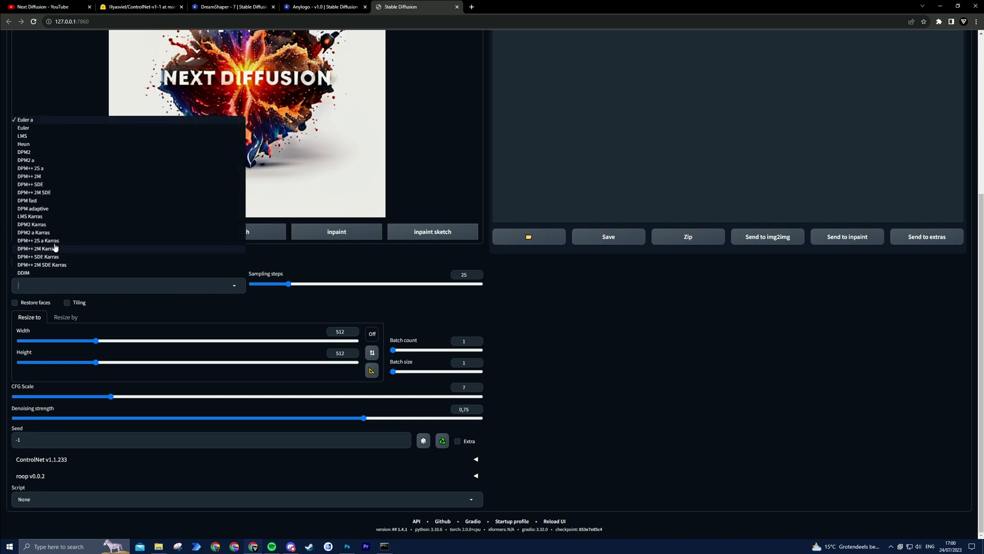
pyautogui.click(36, 248)
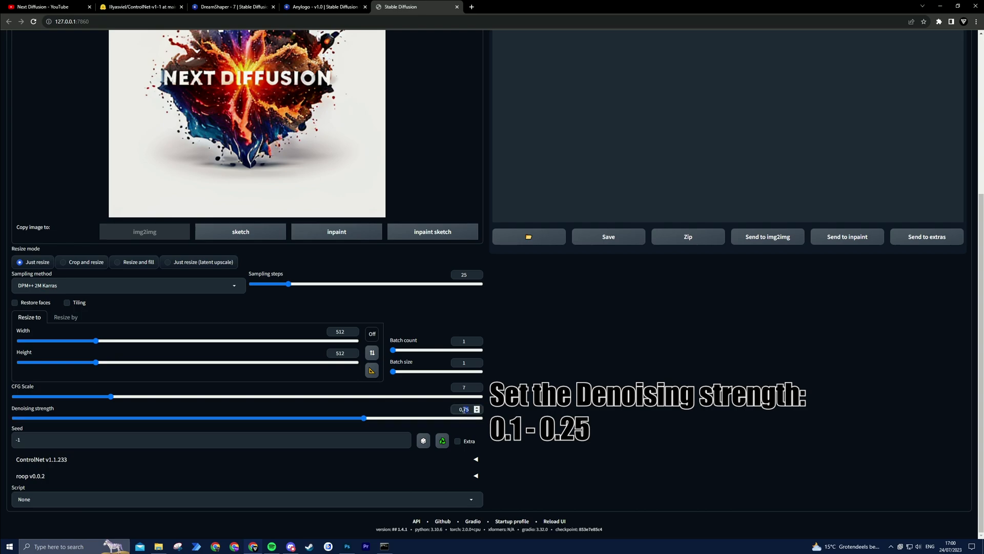
pyautogui.moveTo(364, 418); pyautogui.dragTo(108, 418)
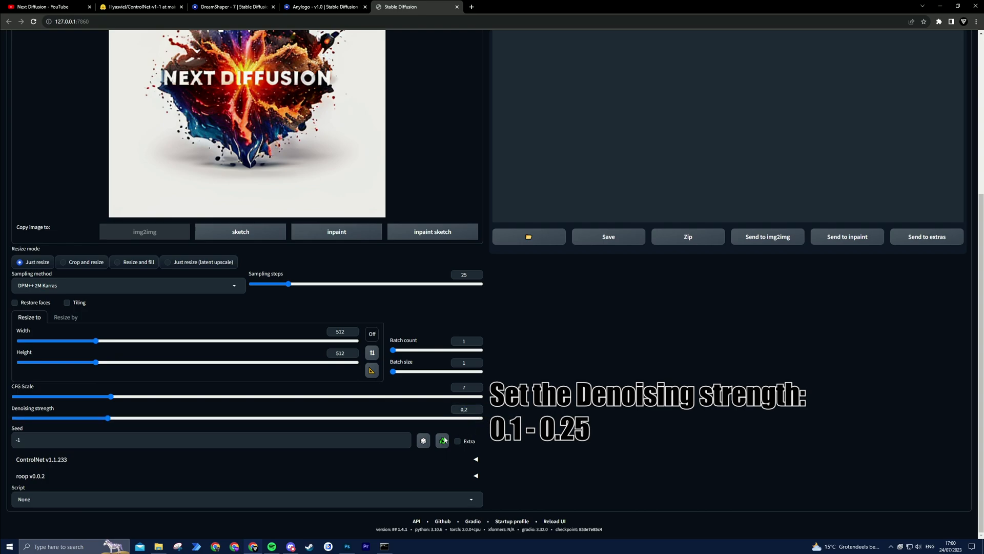
pyautogui.click(245, 499)
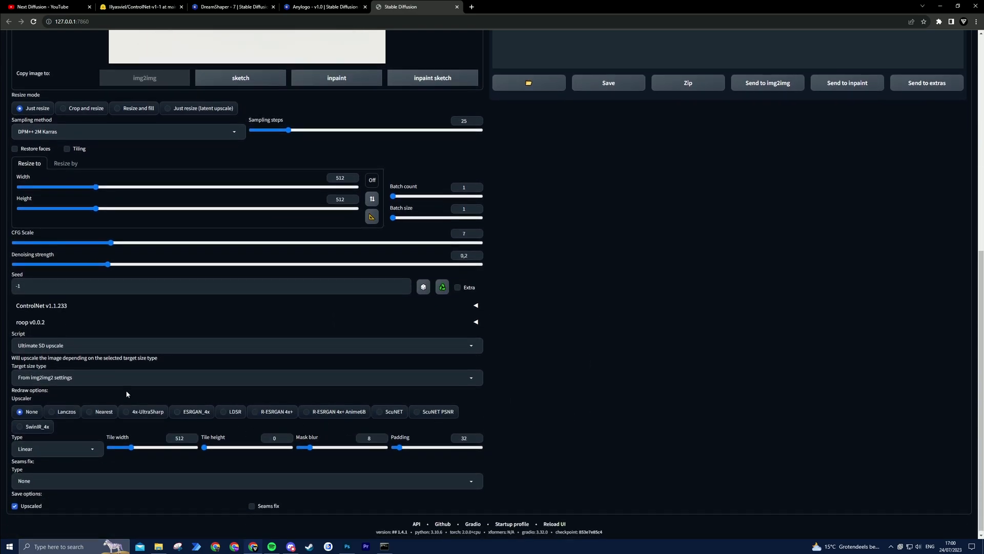
# Set the upscale target size type and 50 sampling steps, then generate the 1024×1024 logo
pyautogui.click(246, 378)
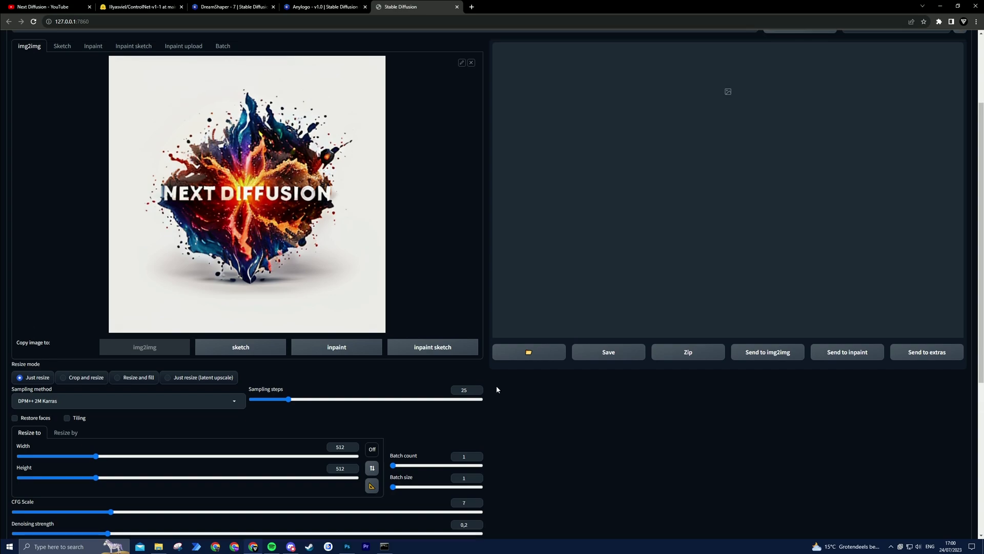
pyautogui.click(464, 390)
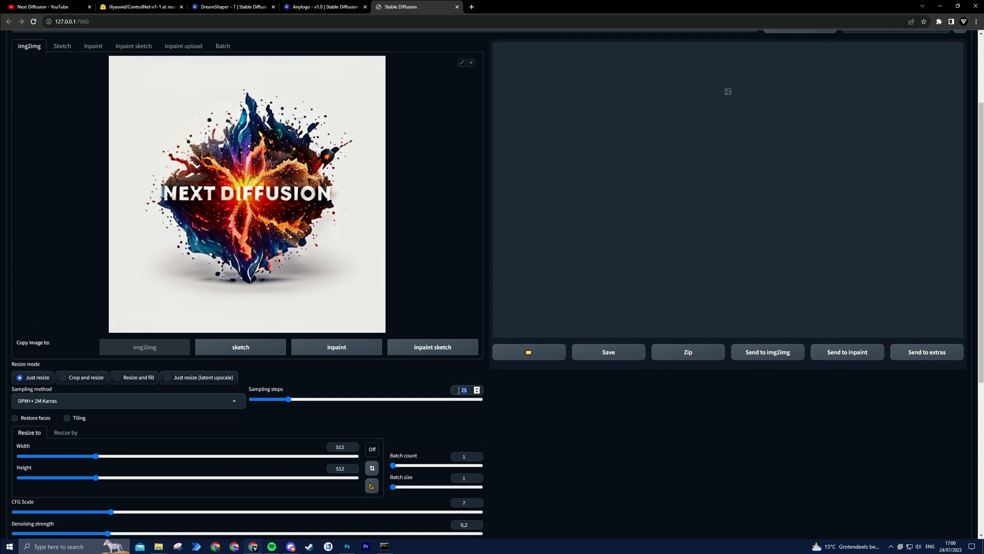
pyautogui.moveTo(290, 400); pyautogui.dragTo(327, 400)
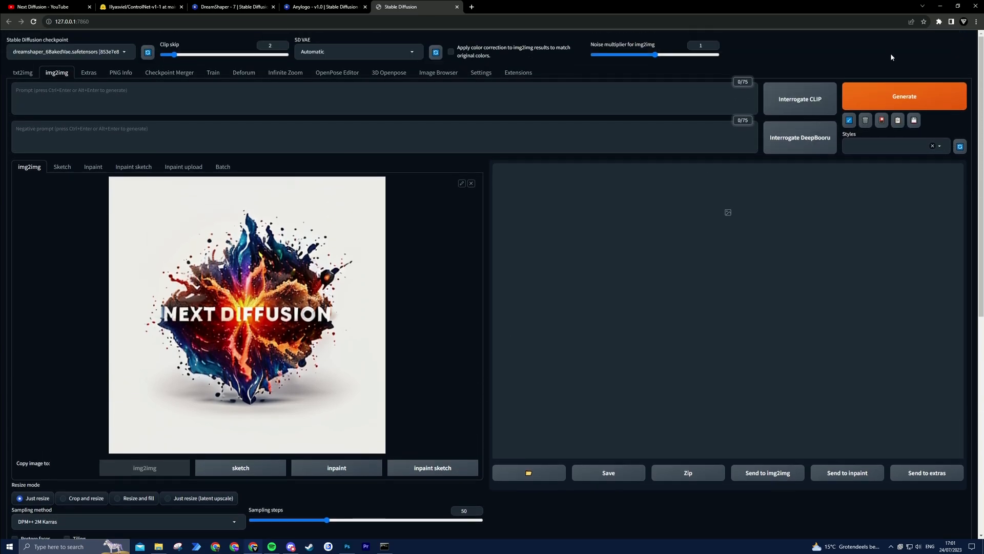
pyautogui.click(904, 96)
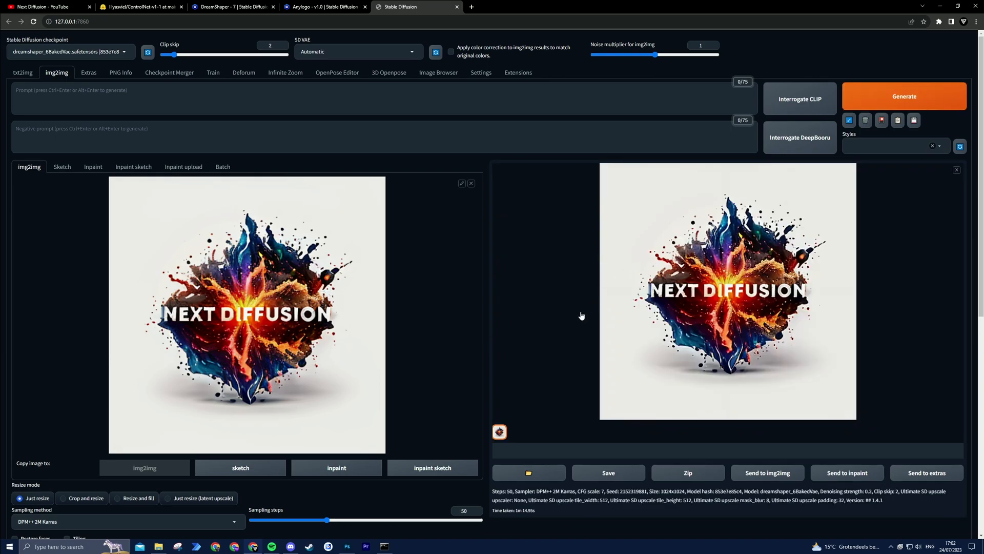
pyautogui.moveTo(562, 360)
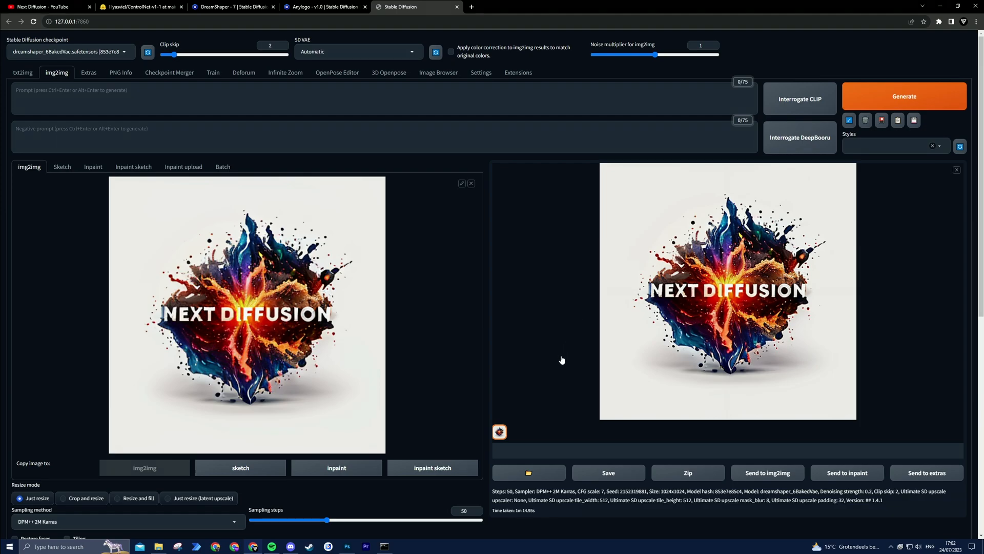